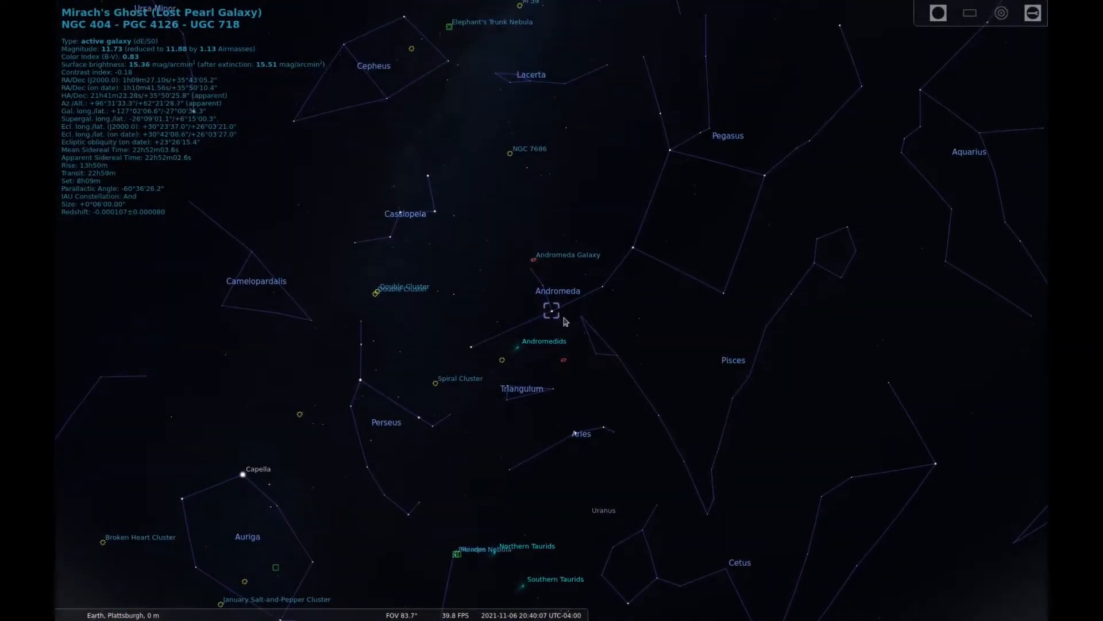
scroll("up", 3)
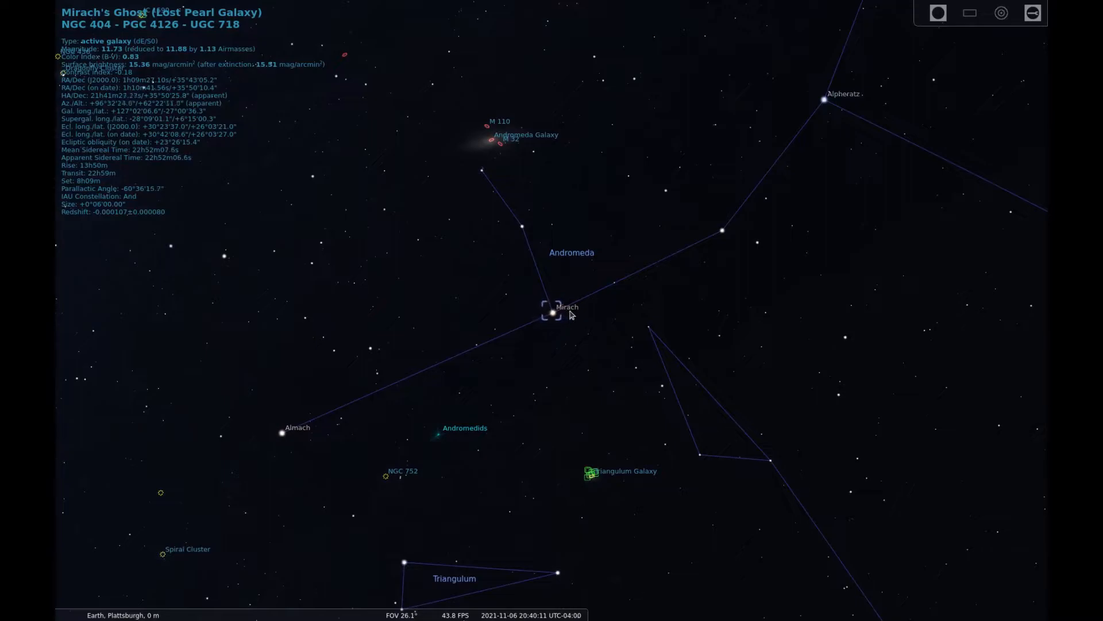
mouse_move(553, 264)
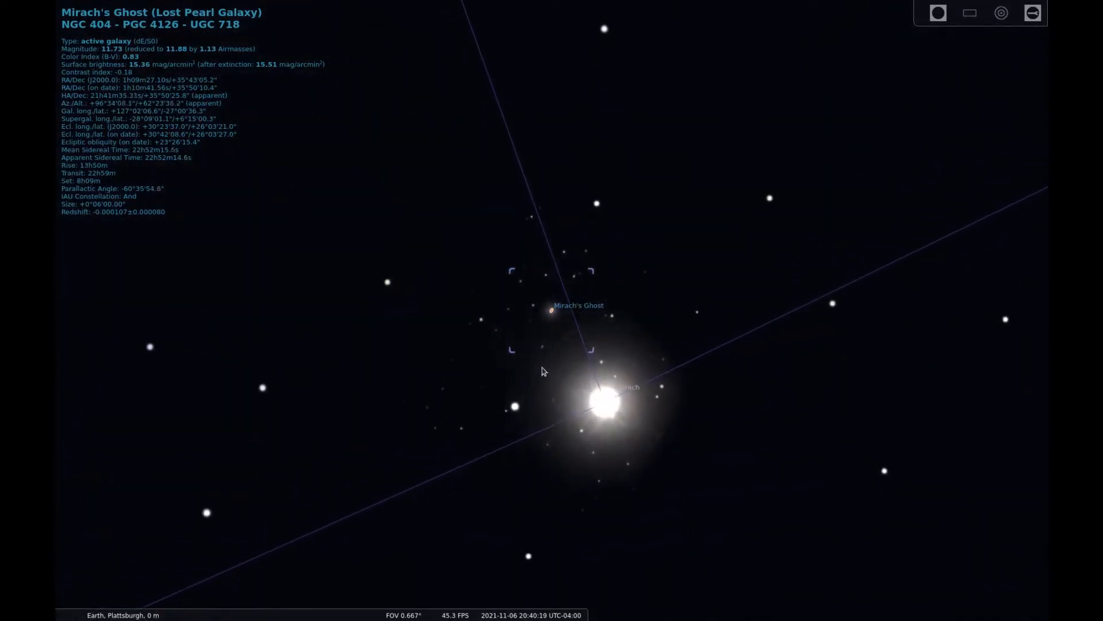
scroll("up", 3)
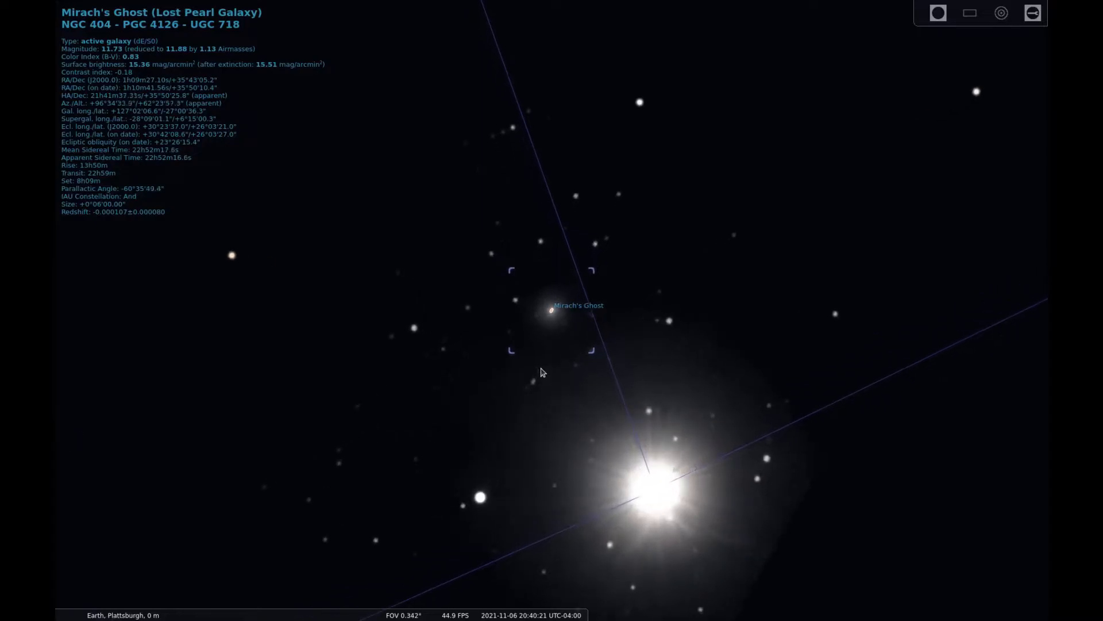
mouse_move(600, 423)
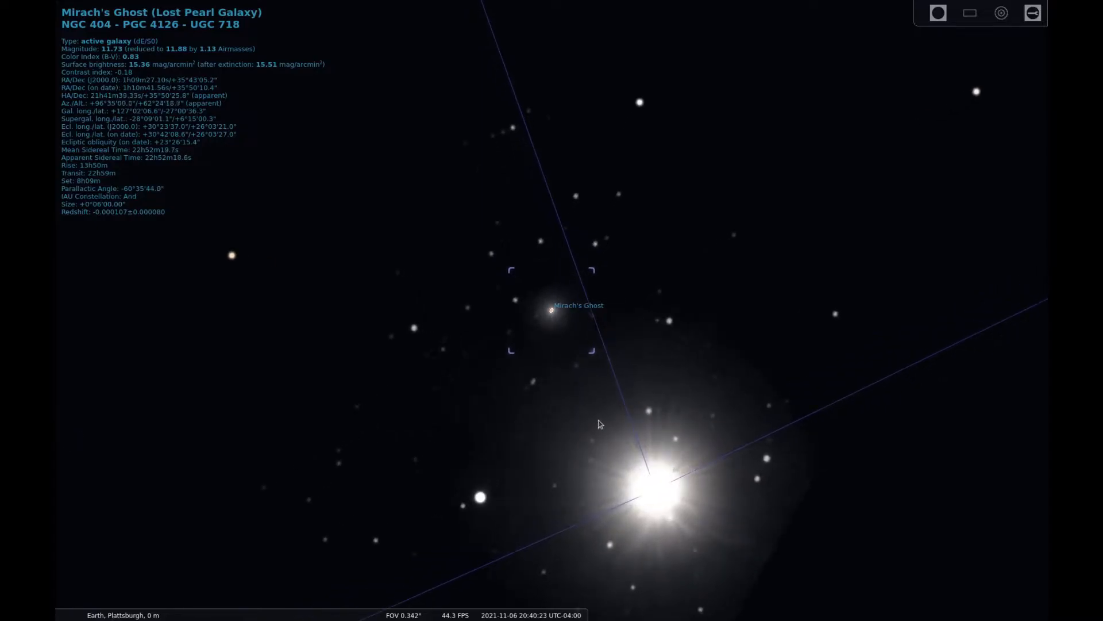
mouse_move(633, 448)
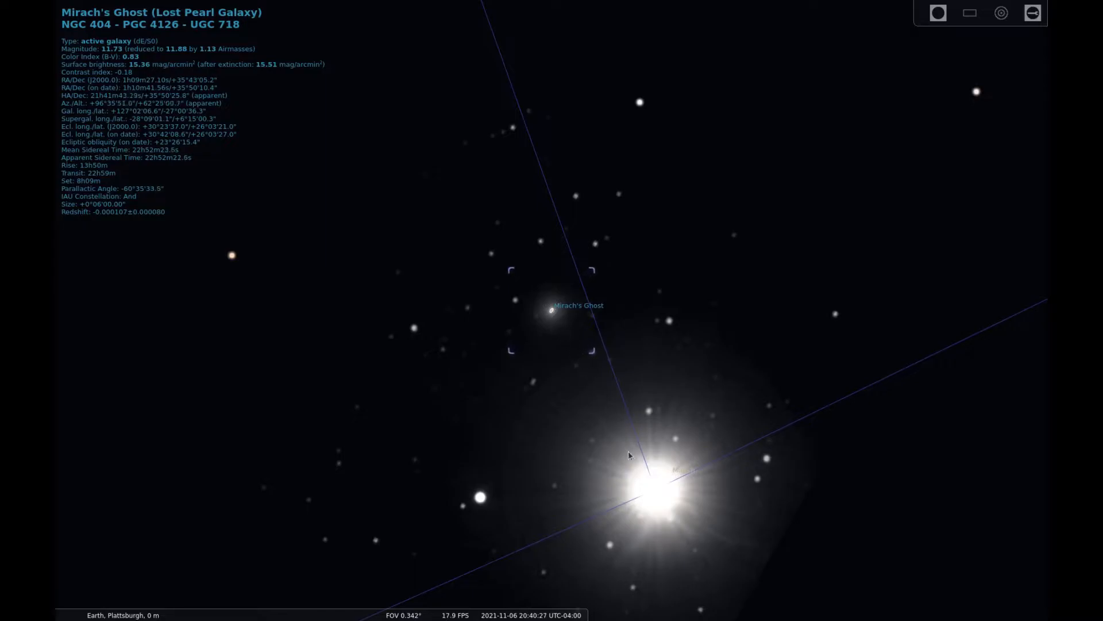
scroll("down", 3)
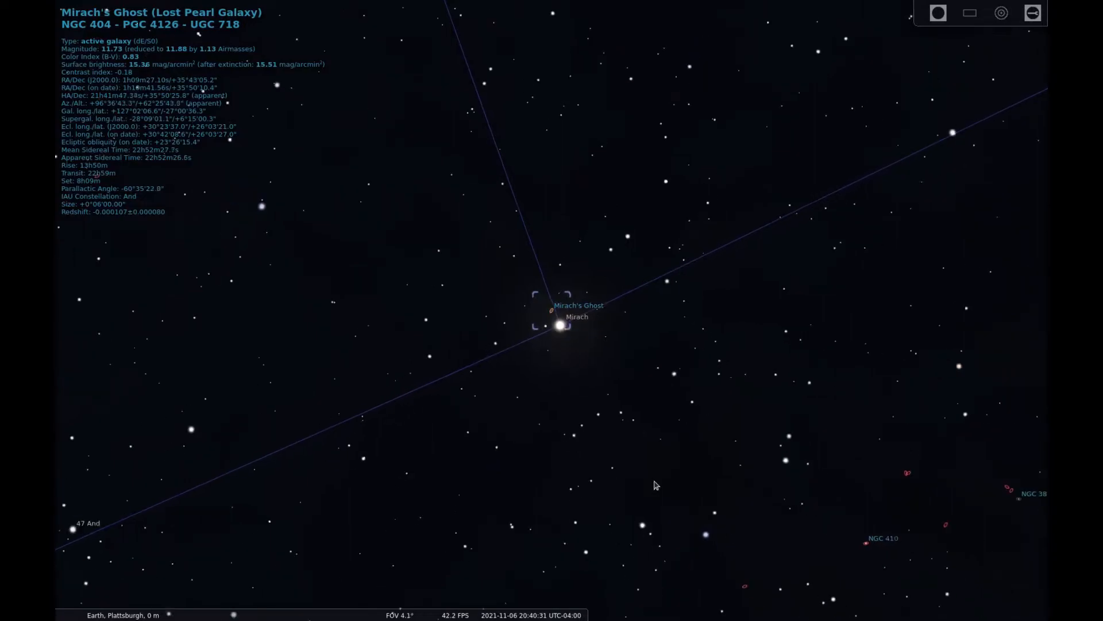
scroll("down", 3)
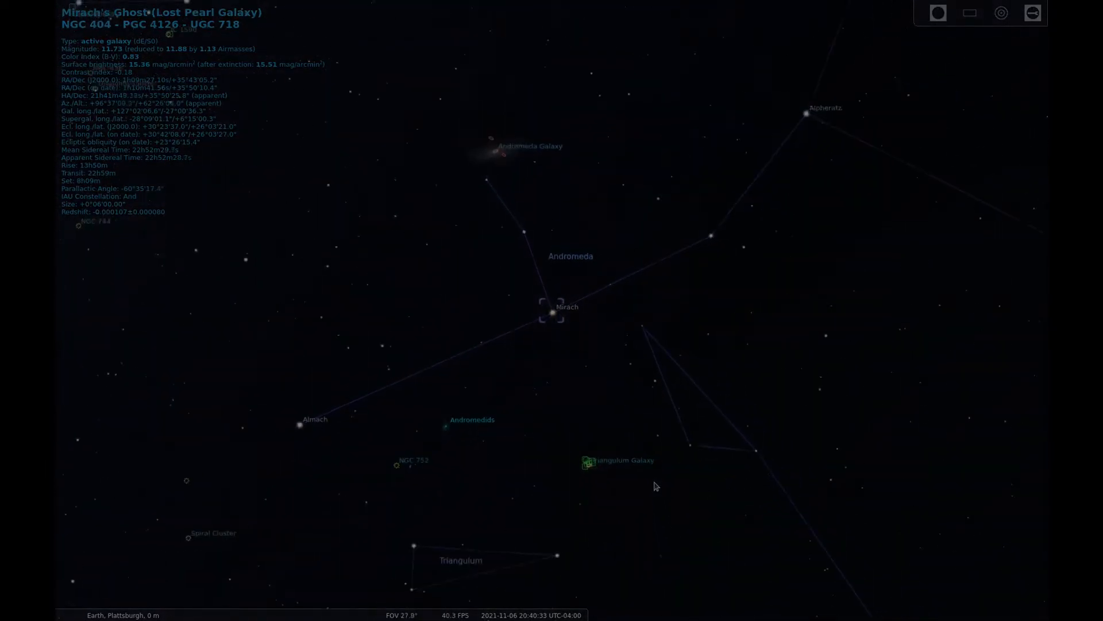